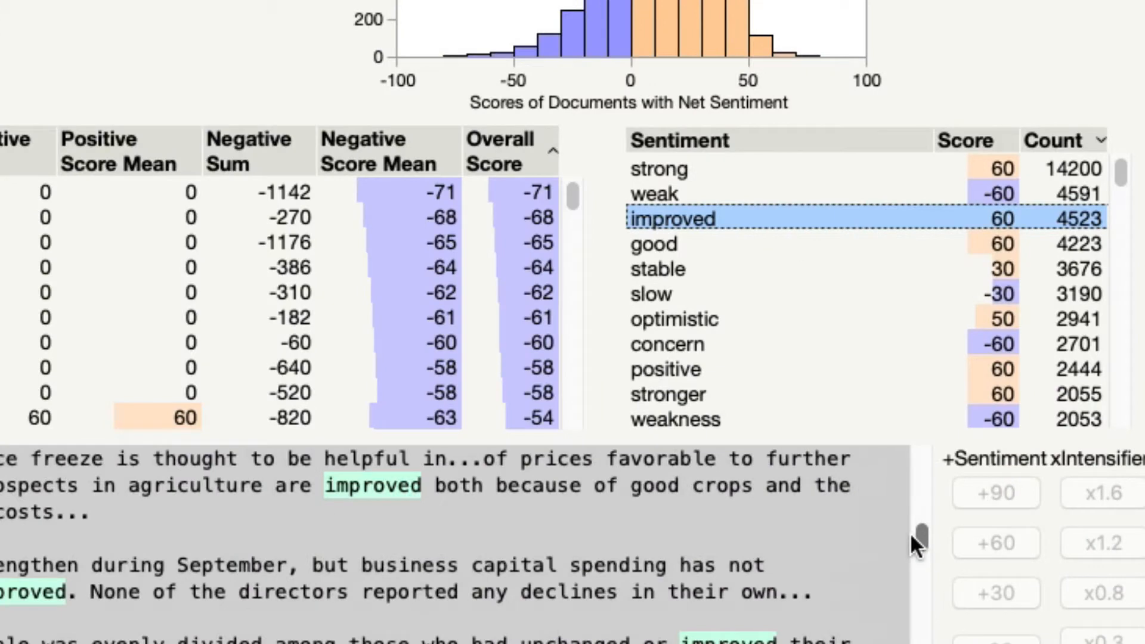
Highlight where the sentiment term 'weak' appears and scroll through its document excerpts
{"action": "left_click", "coordinate": [654, 193]}
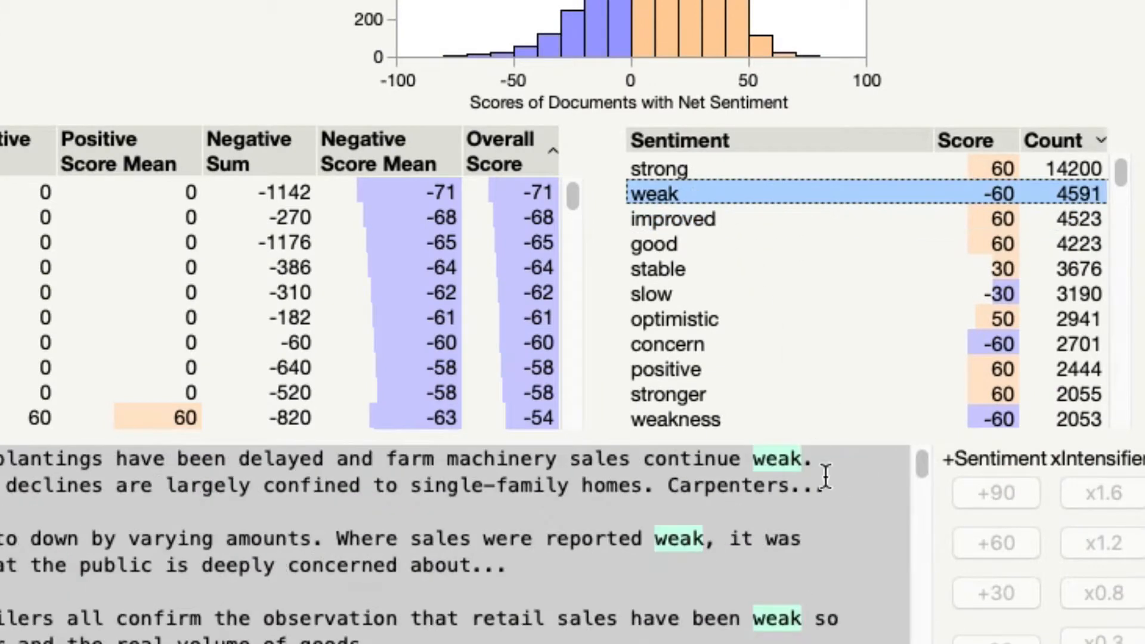
{"action": "scroll", "scroll_direction": "down", "scroll_amount": 3}
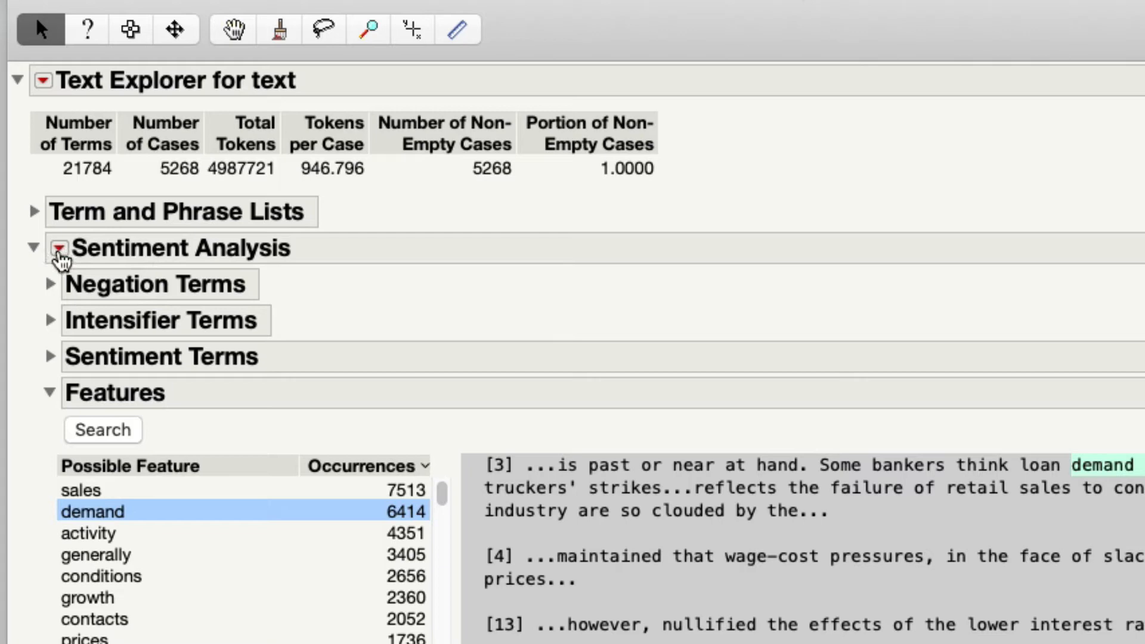
Review the Sentiment Analysis red-triangle menu, then expand the Sentiment Terms outline
{"action": "left_click", "coordinate": [59, 247]}
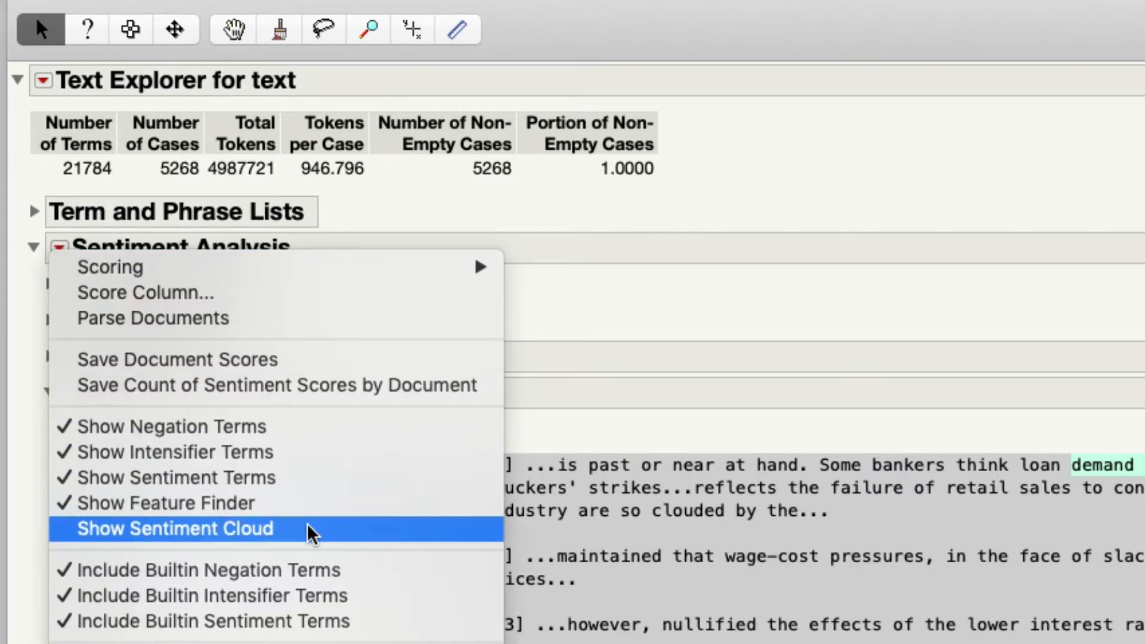
{"action": "left_click", "coordinate": [174, 528]}
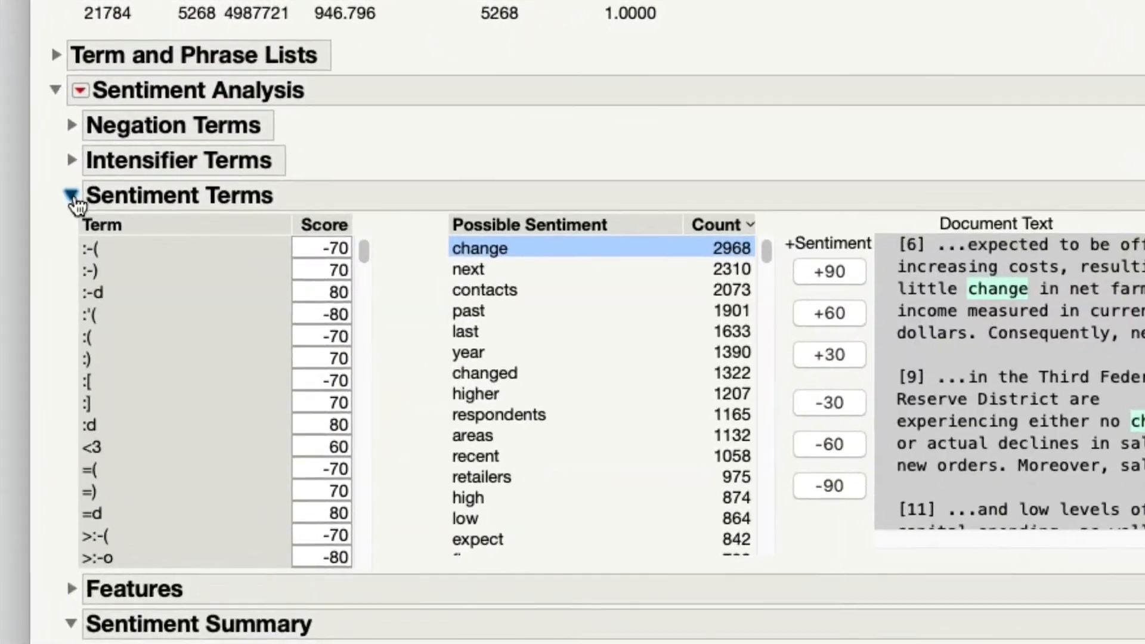
View the candidate word 'next' in its document context within the Possible Sentiment list
{"action": "scroll", "scroll_direction": "down", "scroll_amount": 3}
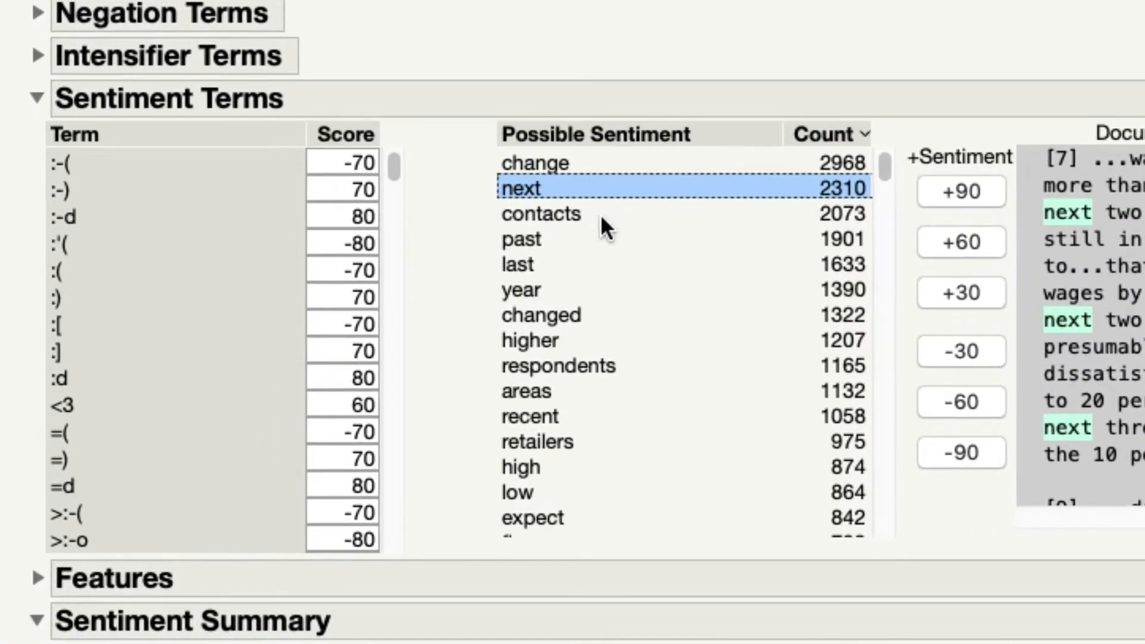
{"action": "left_click", "coordinate": [540, 214]}
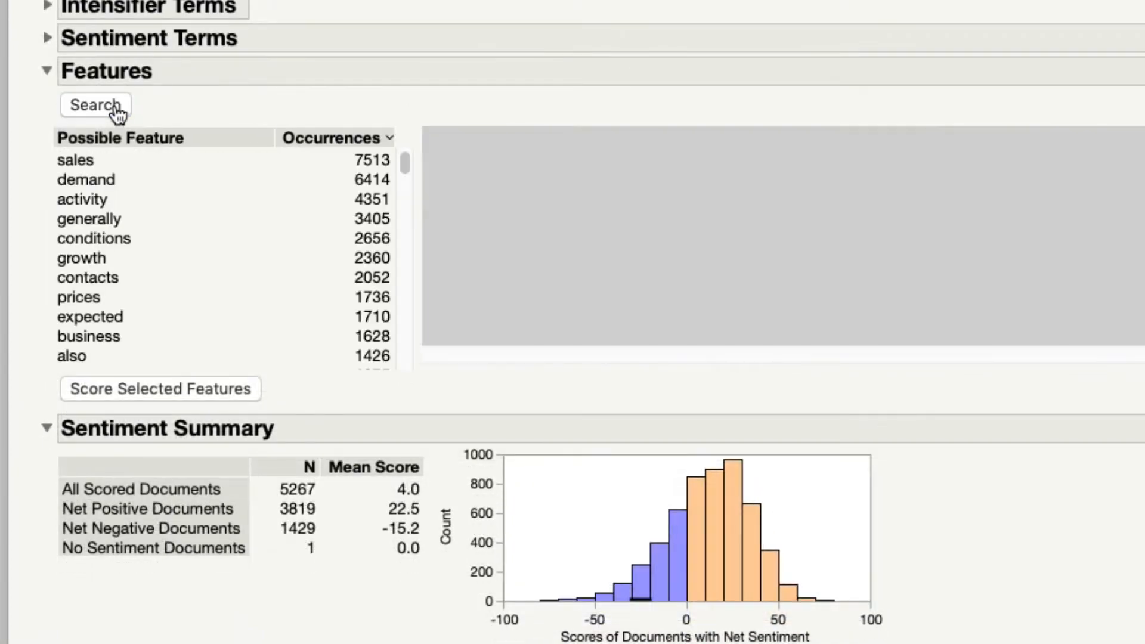
Select 'growth' as the feature, score it, and review the growth-only summary (614 documents, mean 16.6)
{"action": "left_click", "coordinate": [75, 160]}
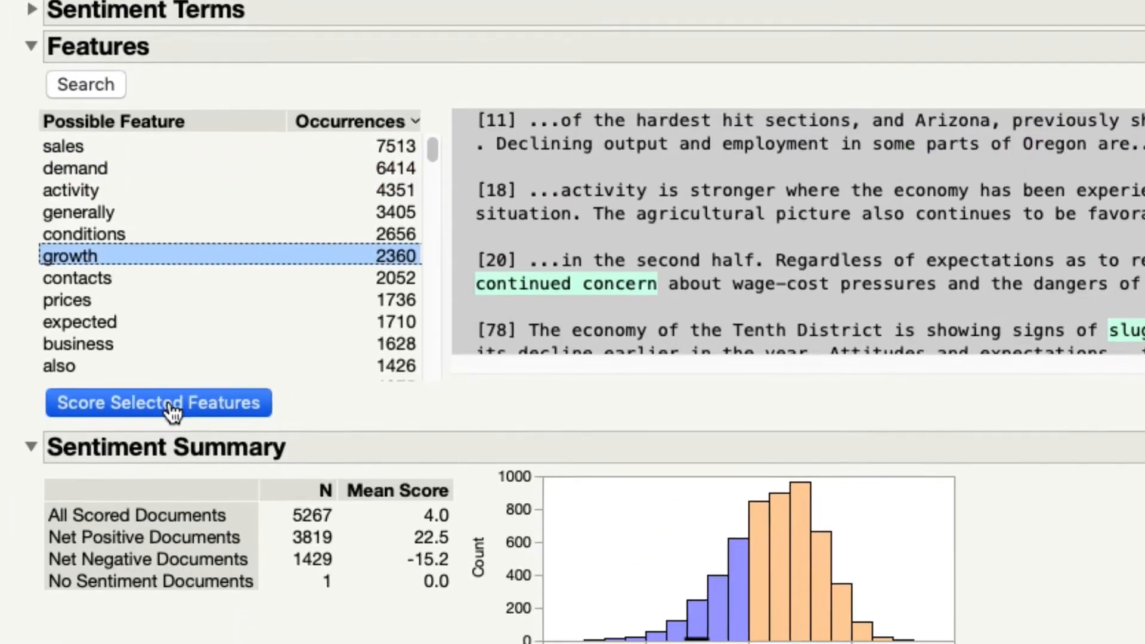
{"action": "left_click", "coordinate": [158, 402]}
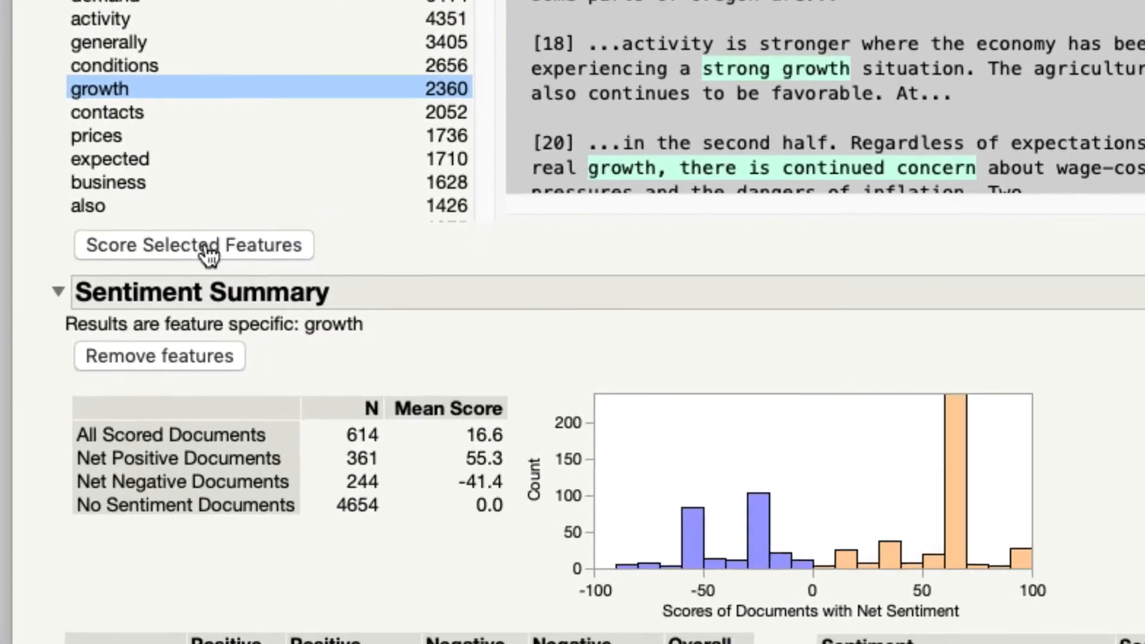
{"action": "scroll", "scroll_direction": "down", "scroll_amount": 3}
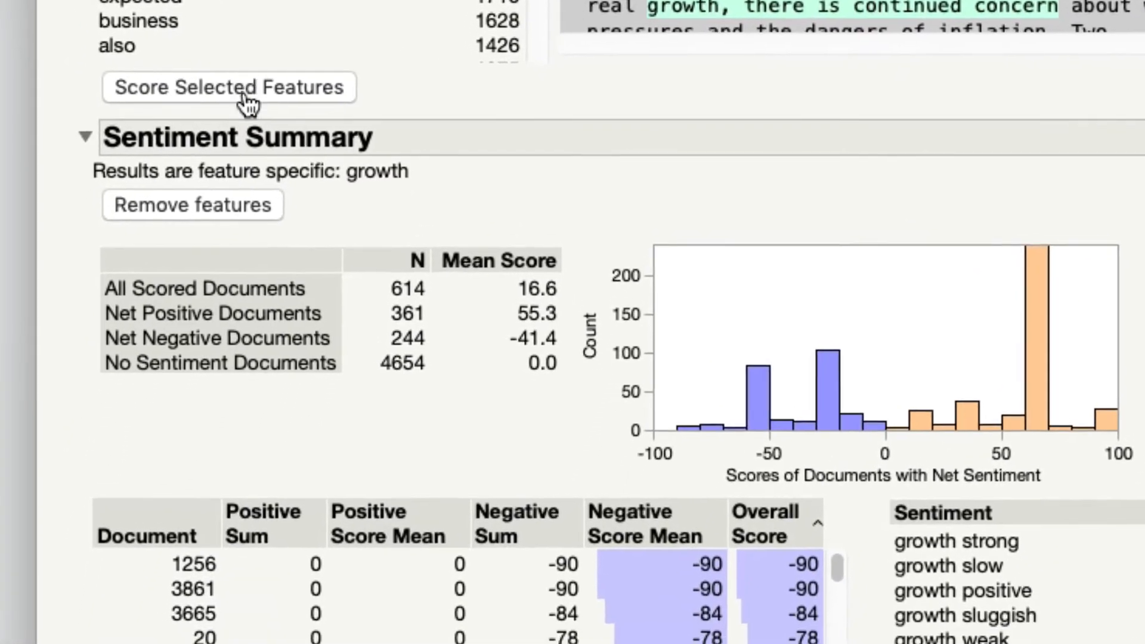
{"action": "scroll", "scroll_direction": "down", "scroll_amount": 3}
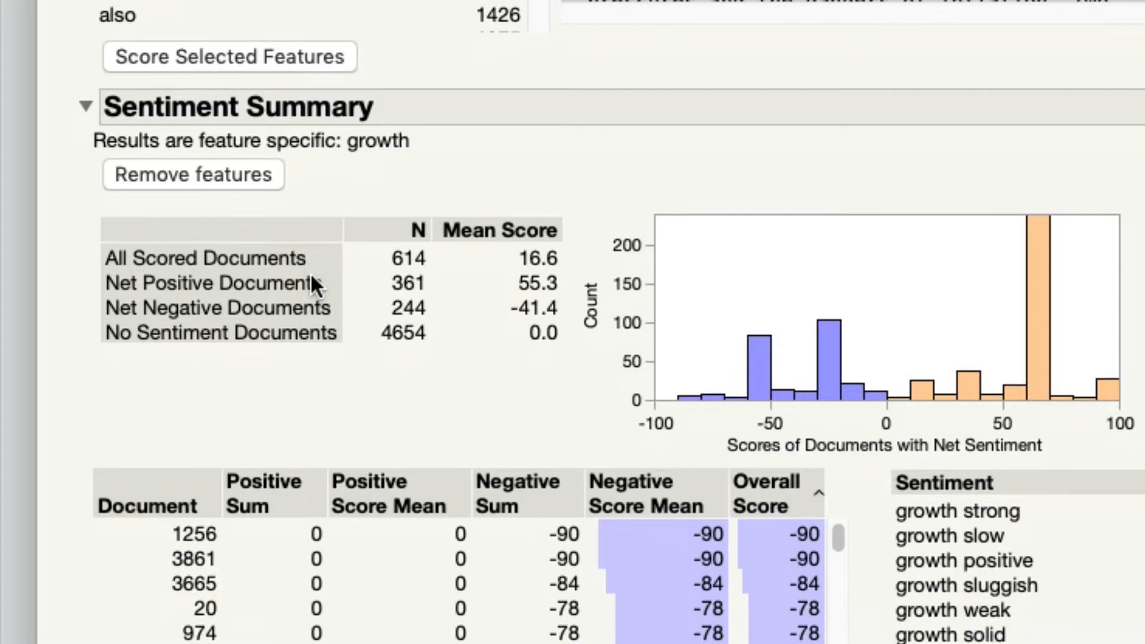
{"action": "scroll", "scroll_direction": "down", "scroll_amount": 3}
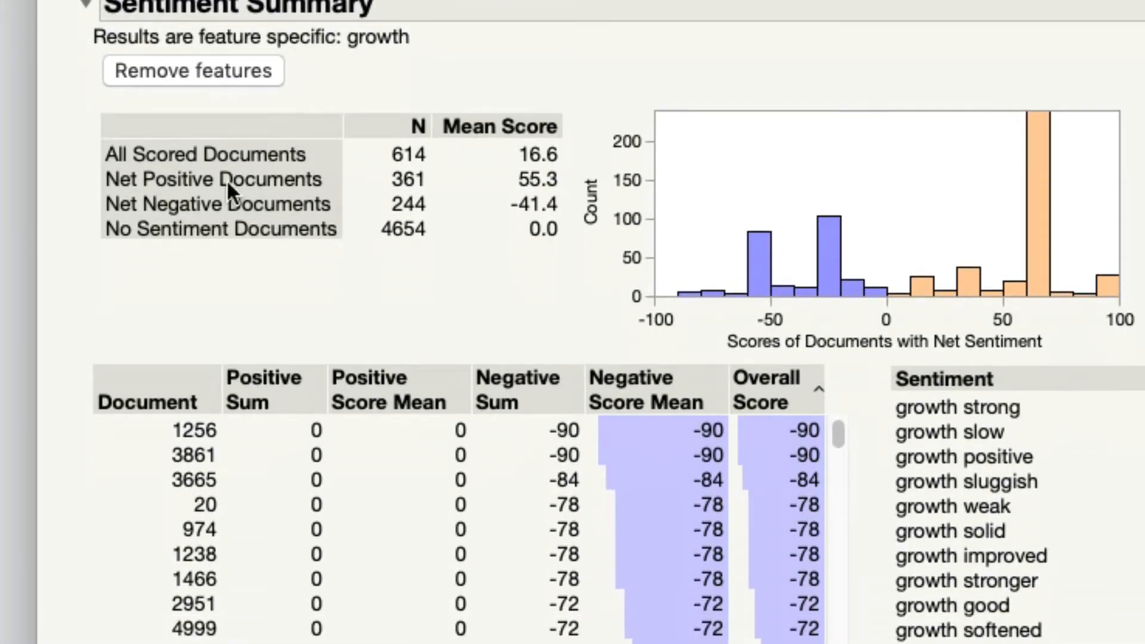